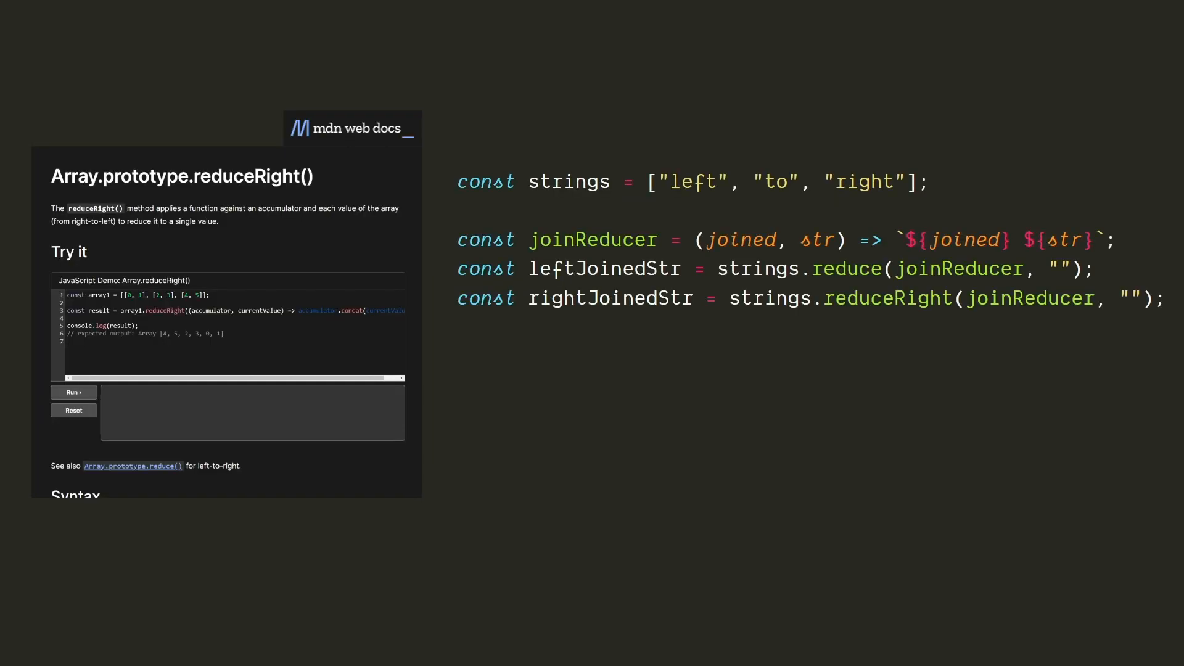
Step: Add console.log(leftJoinedStr); to the example code and scroll further down
type("console.l")
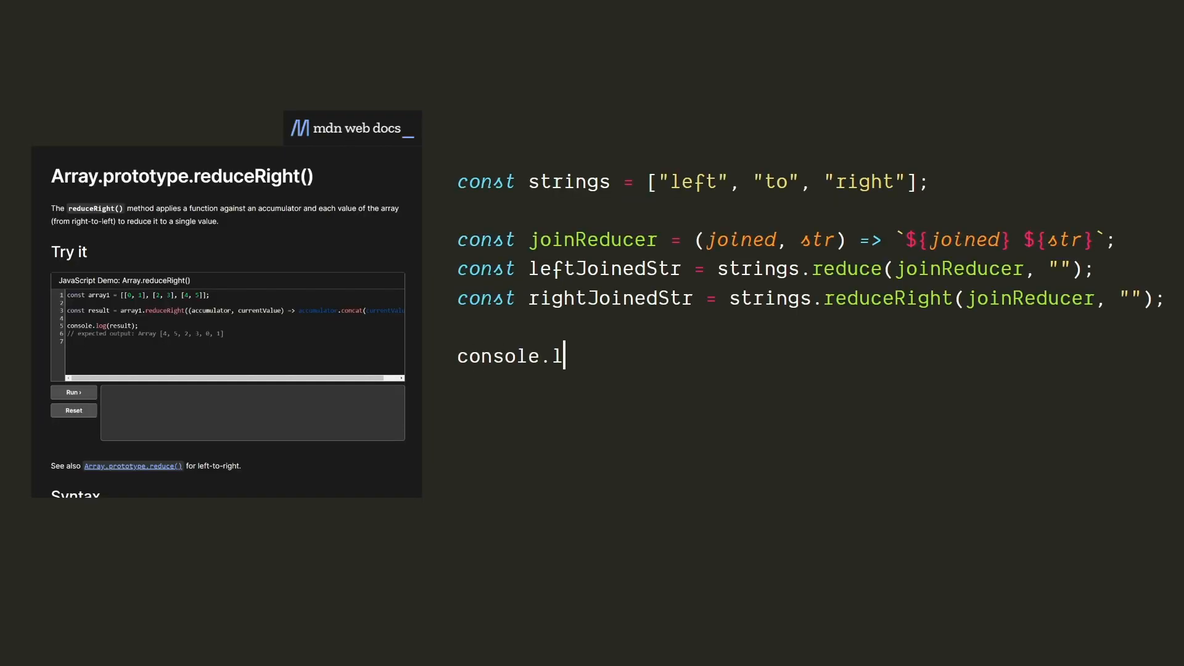
type("og(leftJoinedStr);")
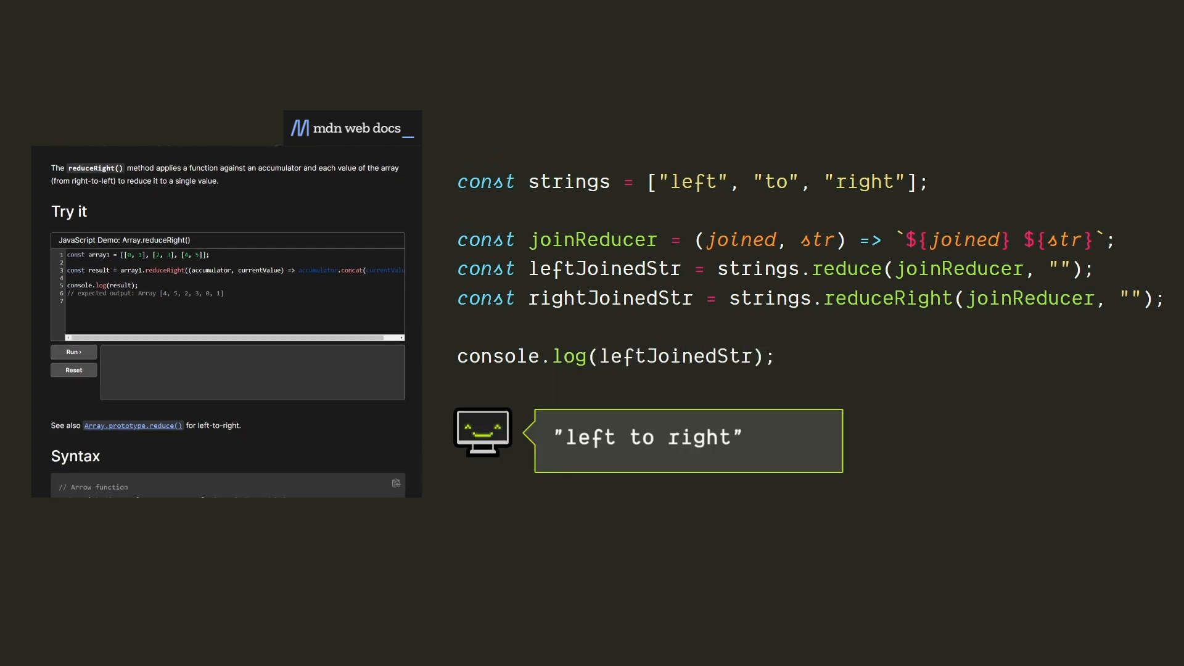
scroll("down", 3)
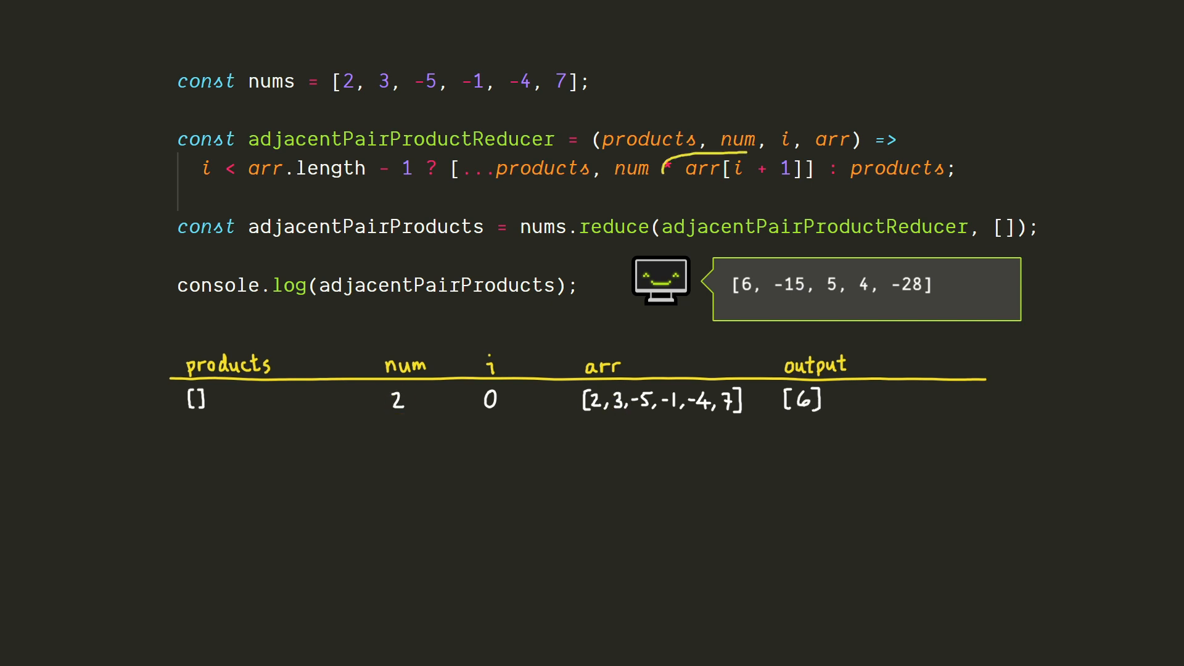
Step: Select a code span and type the question 'can't we just use nums?'
left_click_drag(665, 162, 819, 170)
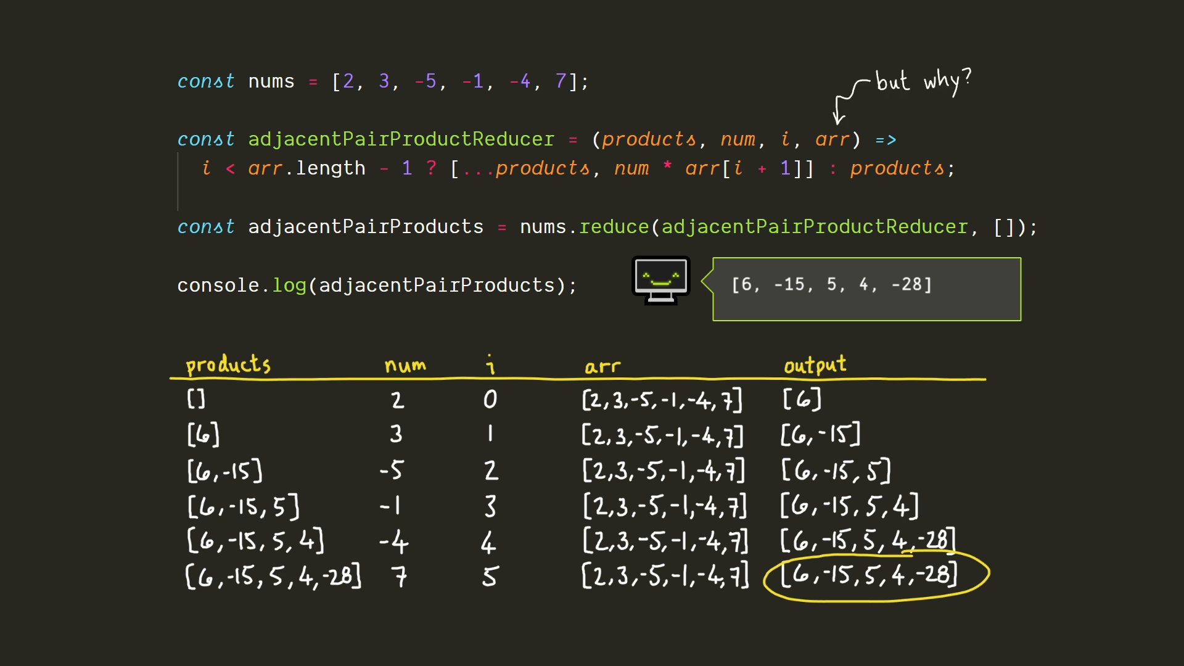
type("can't we just use nums?")
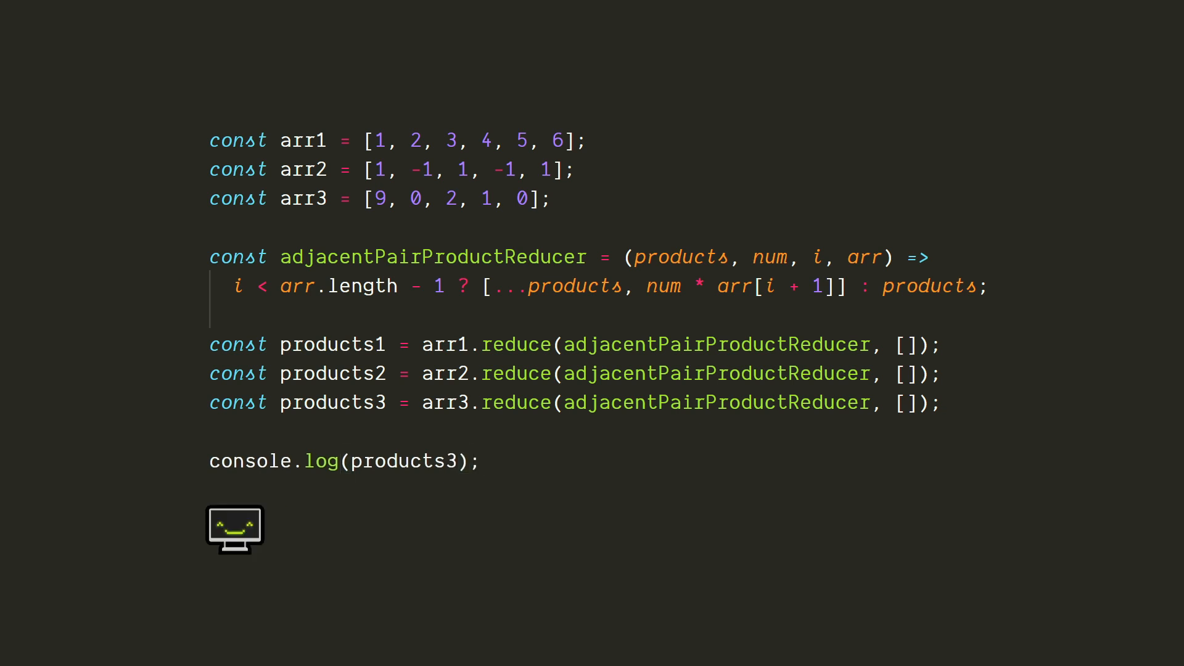
left_click(234, 528)
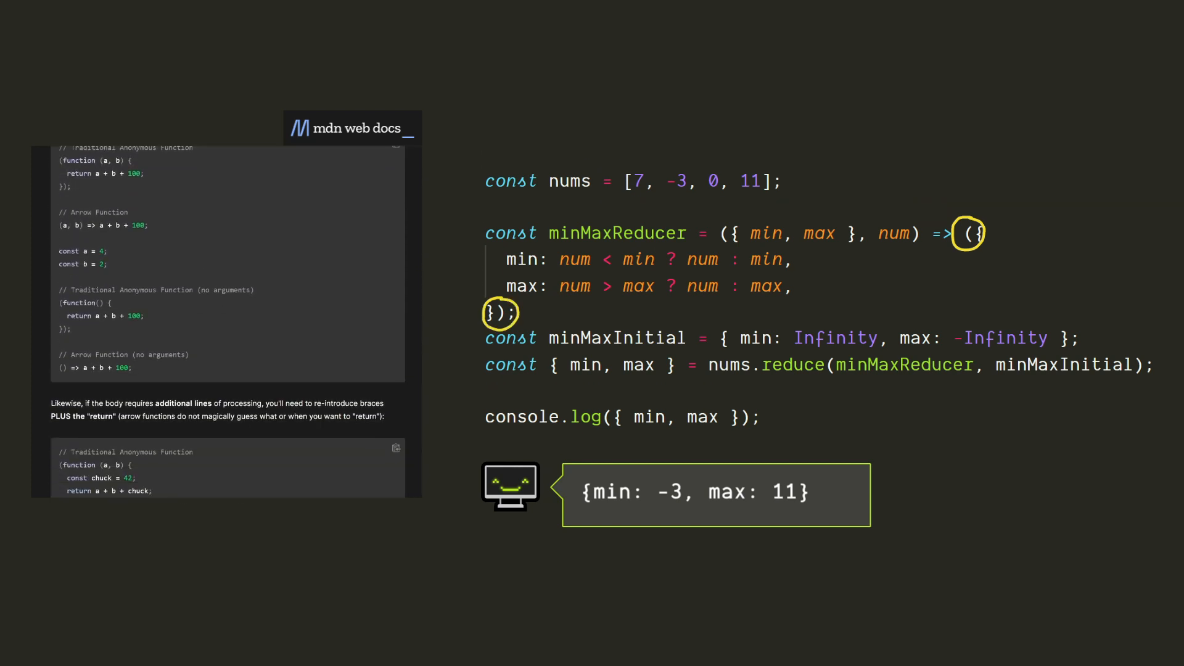
Step: Scroll down past the minMaxReducer slide with the MDN arrow function excerpt
scroll("down", 3)
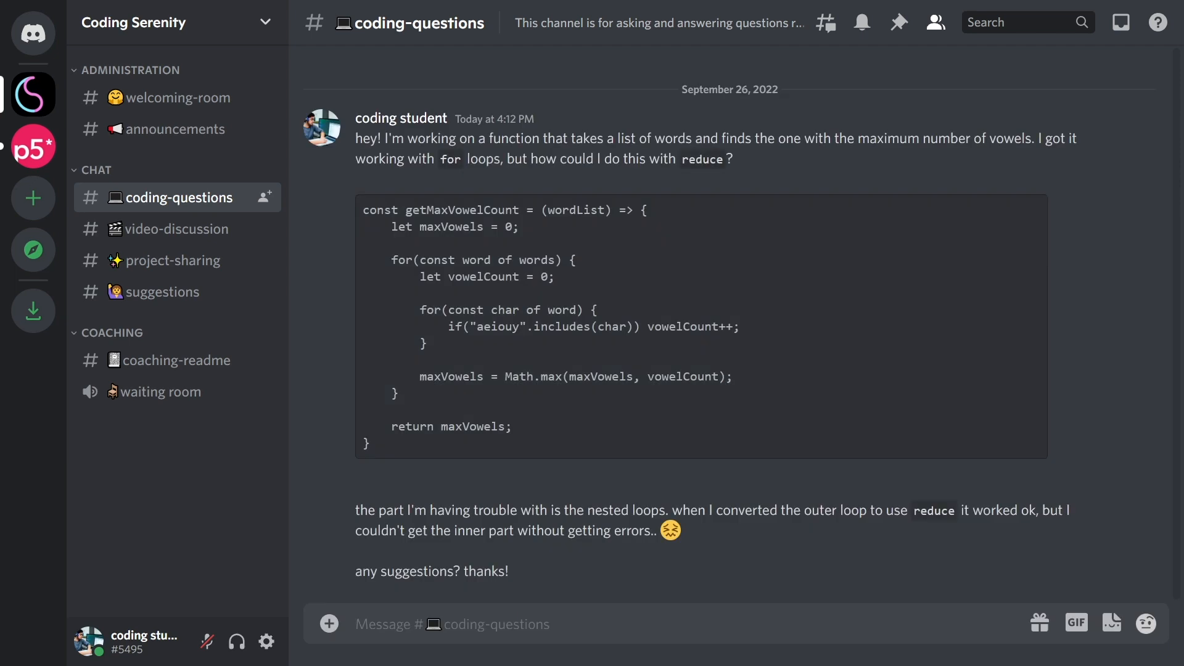
Step: Type 'PS: I' in the thread, then draft 'it all makes sense now!'
type("PS: I")
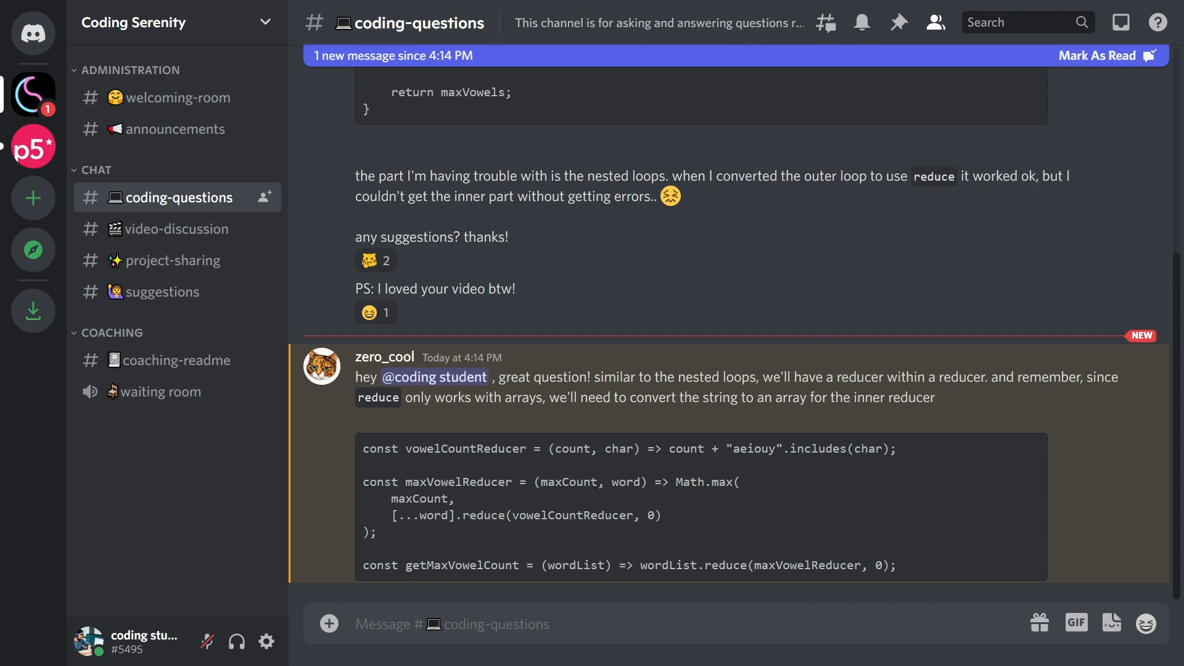
type("it all makes sense now!")
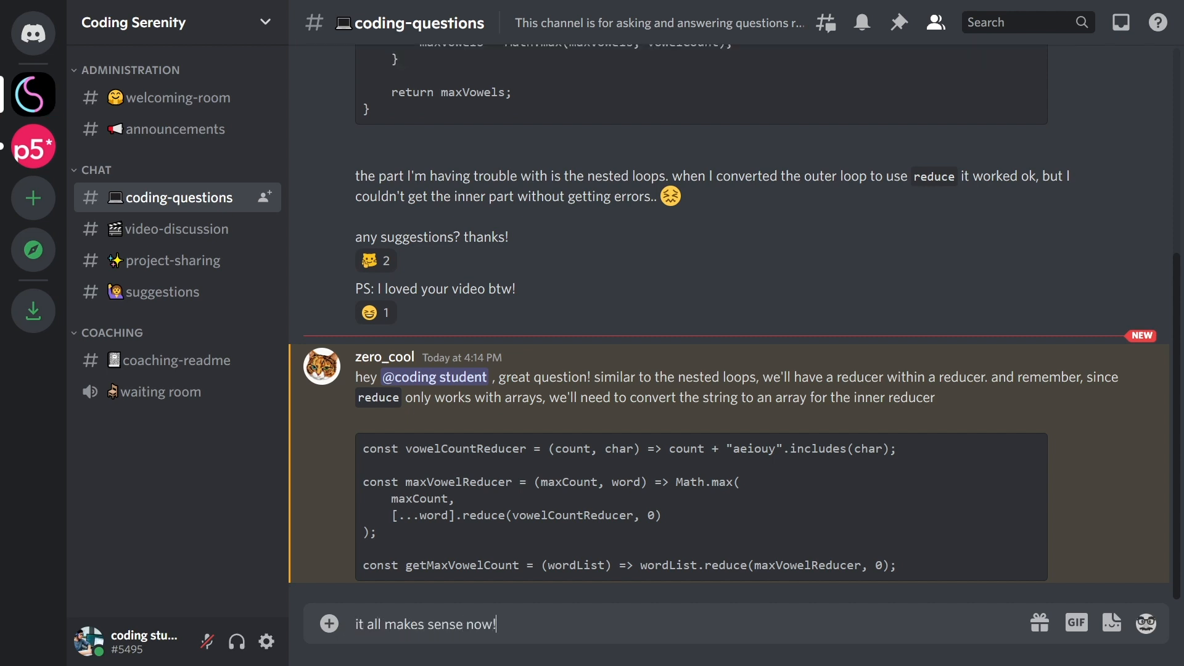